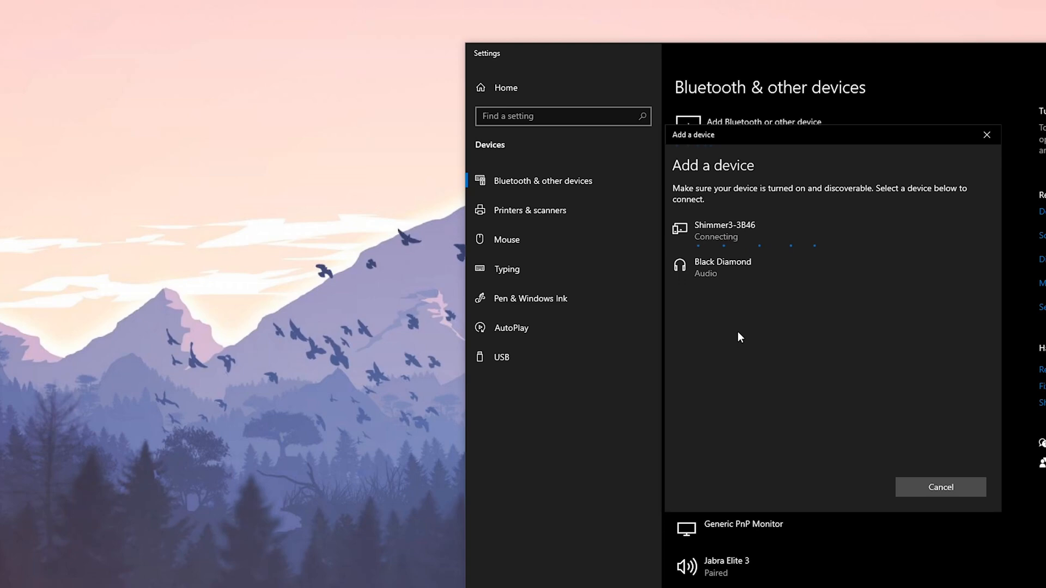
# Step: Pair the Shimmer3-3B46 over Bluetooth using PIN 123 and finish the add-device flow
pyautogui.write('123')
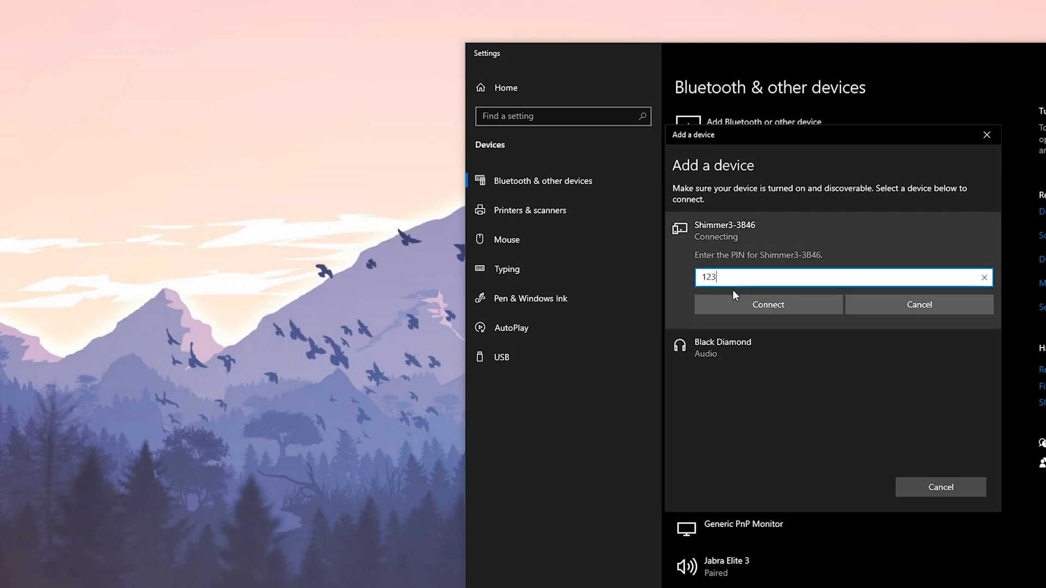
pyautogui.click(769, 304)
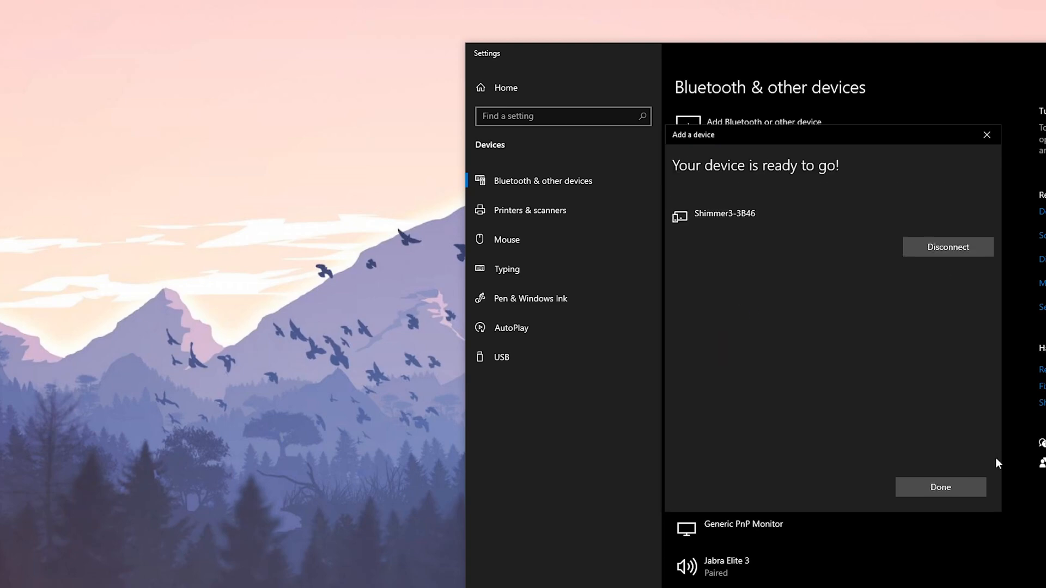
pyautogui.click(940, 487)
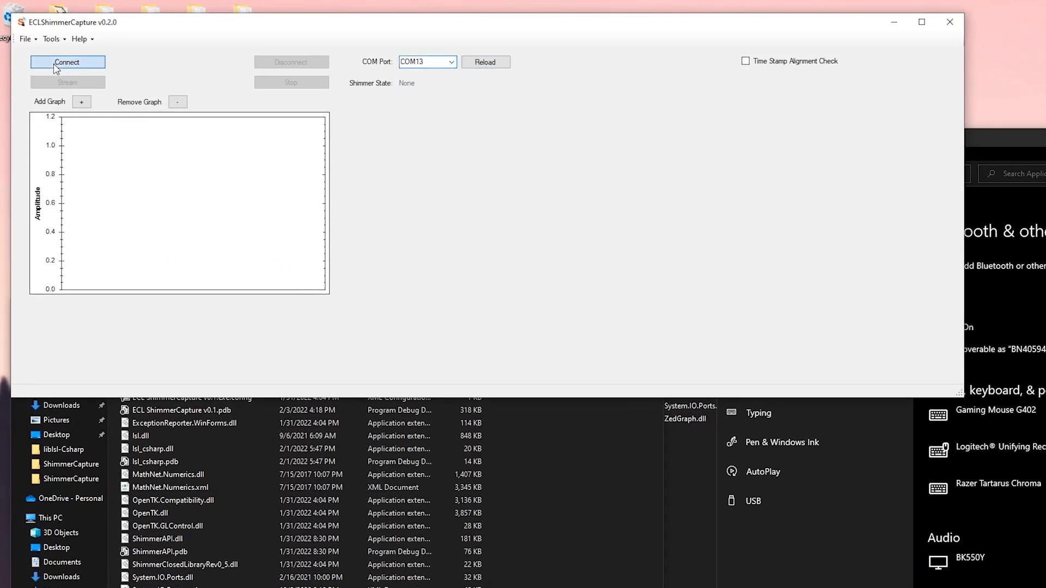
# Step: Connect to the Shimmer on COM13, enable PPG-HR conversion and apply all configuration settings
pyautogui.click(67, 61)
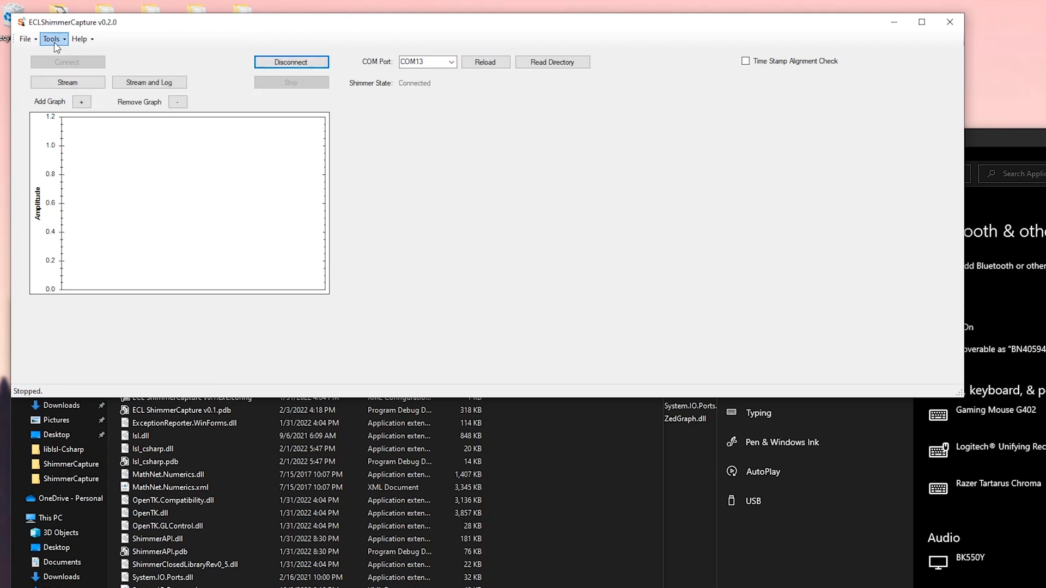
pyautogui.click(54, 40)
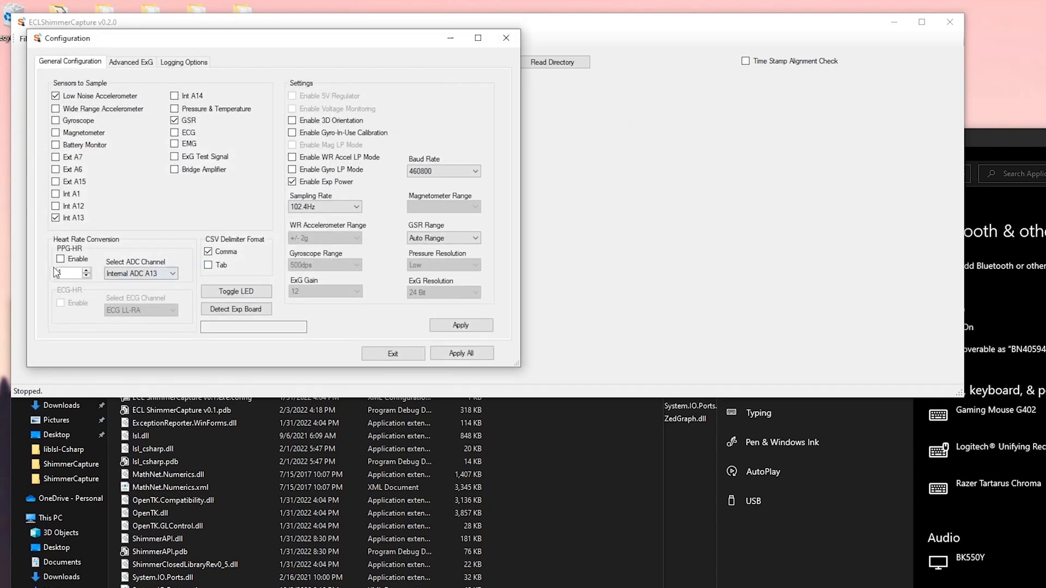
pyautogui.click(60, 259)
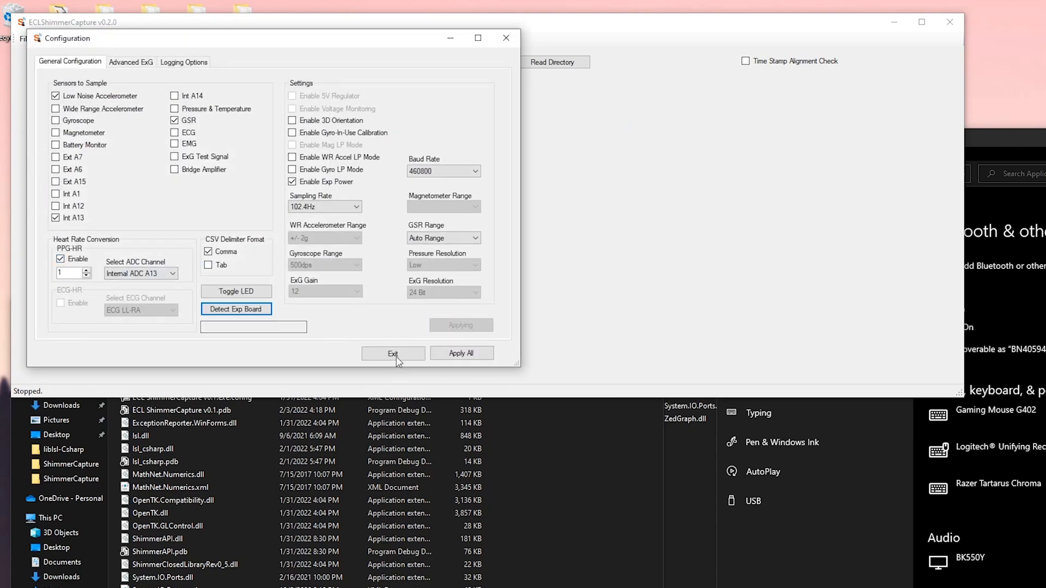
pyautogui.moveTo(502, 346)
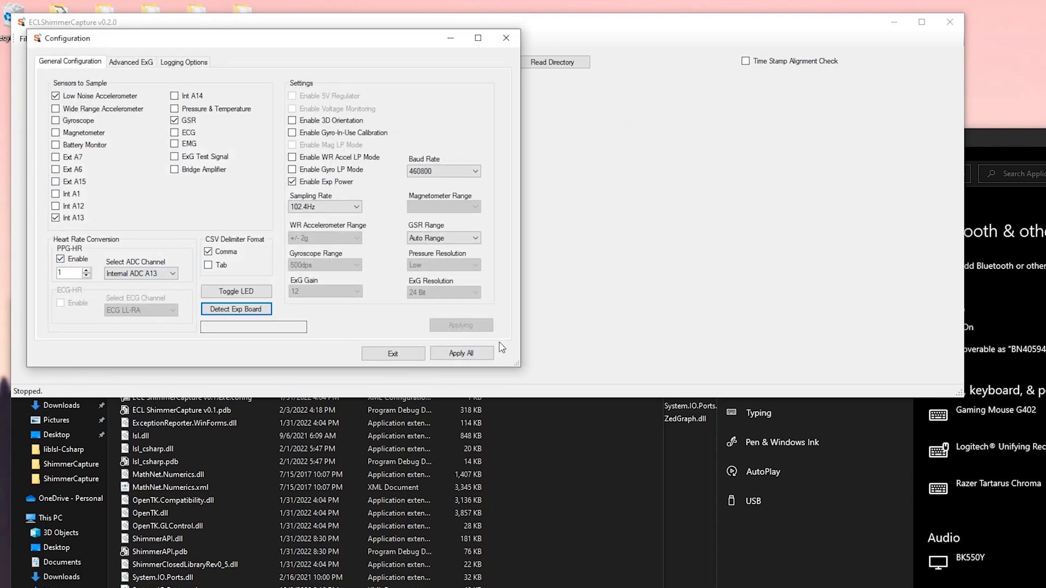
pyautogui.click(461, 353)
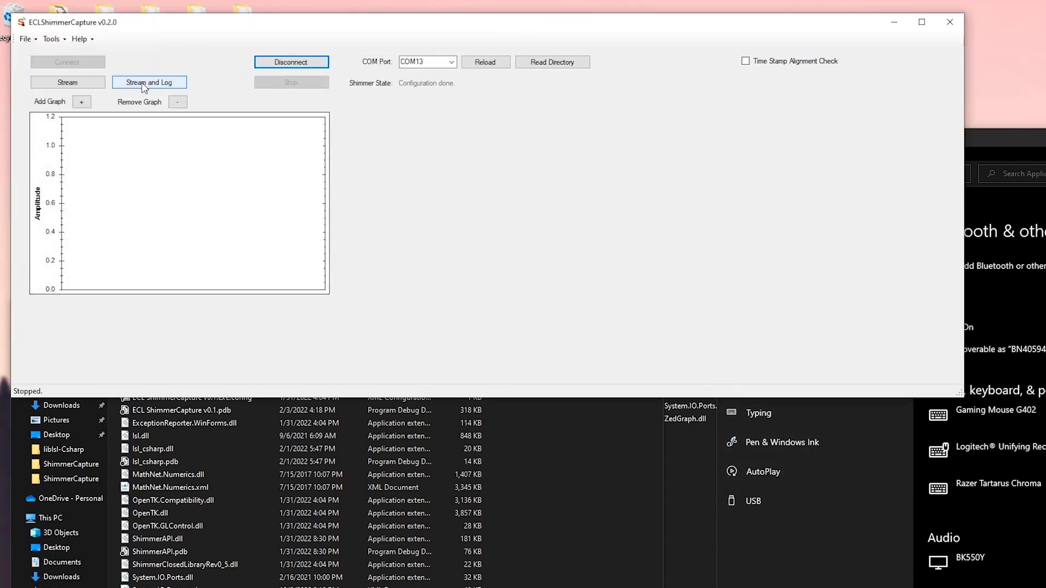
# Step: Start Stream and Log so the Shimmer's GSR/PPG data streams to LSL
pyautogui.click(149, 82)
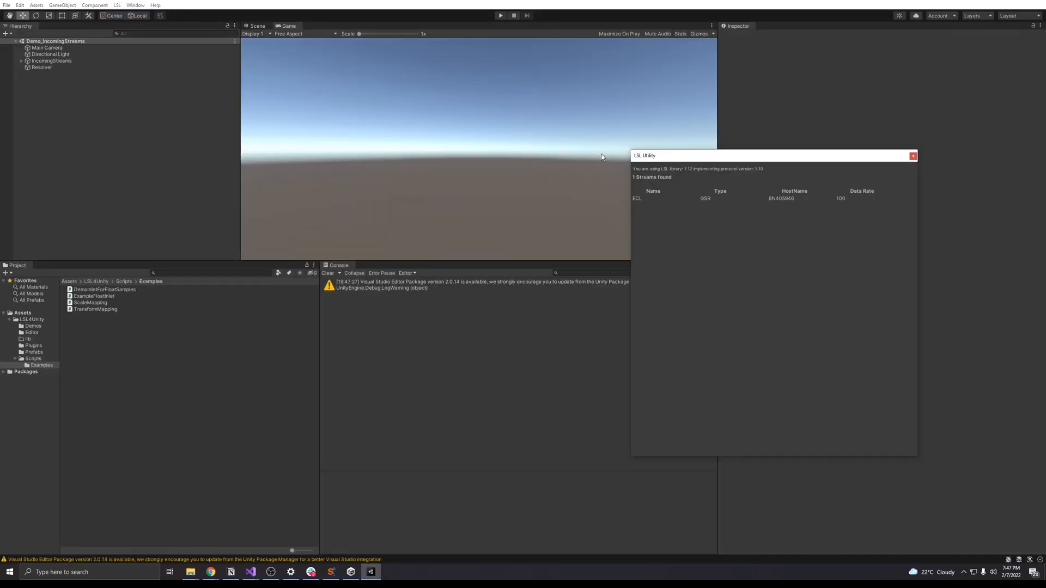
# Step: Check Unity's LSL Utility streams list for the ECL stream of type GSR
pyautogui.click(912, 155)
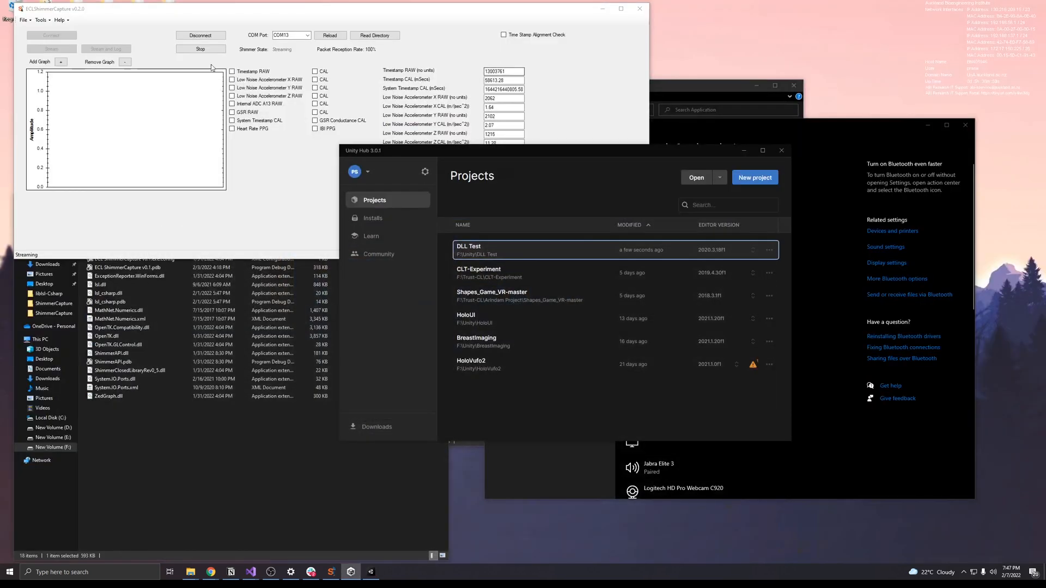
# Step: Show the Tools > Stream To LSL submenu with Stream Name, Stream Type and LSL rate options
pyautogui.click(39, 24)
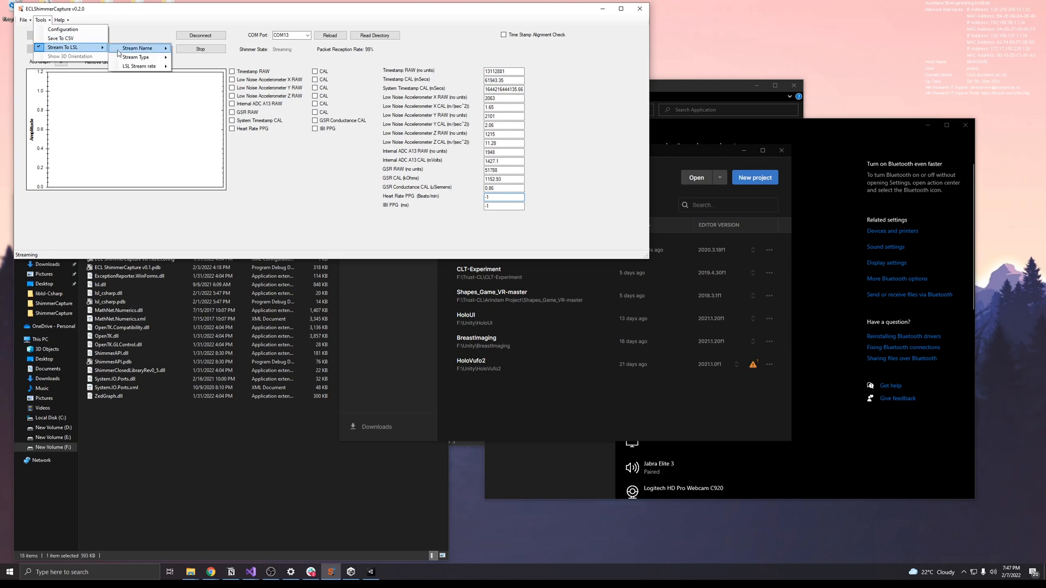